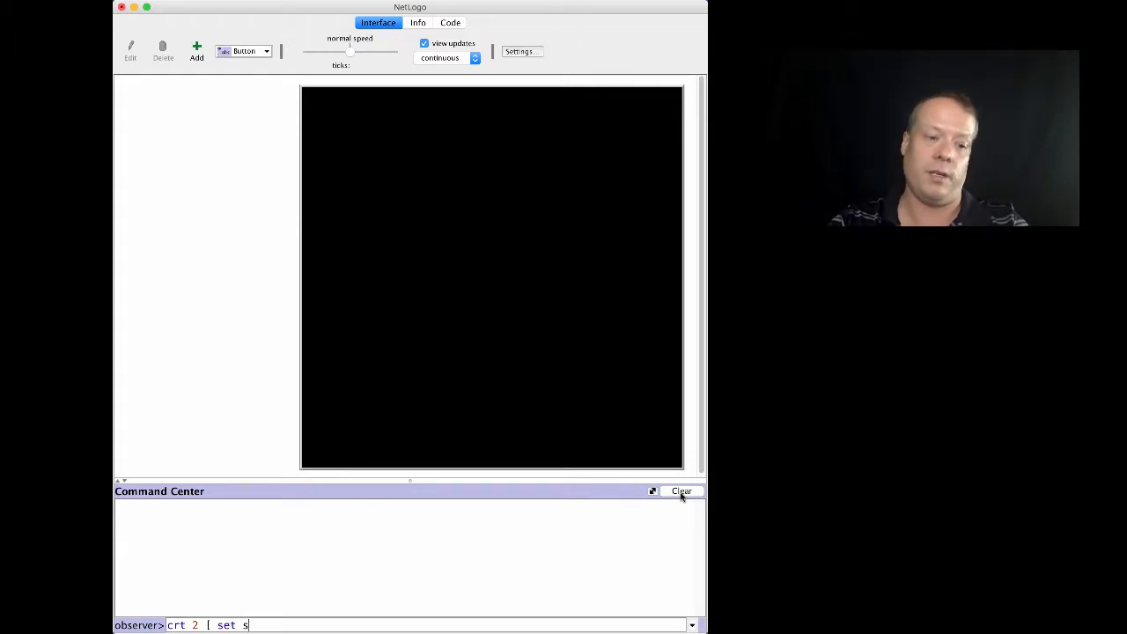
Run 'crt 2 [ set size 3 ]', then 'ask turtles [ fd 5 ]' to spread them out.
type("ize 3 ")
key("Return")
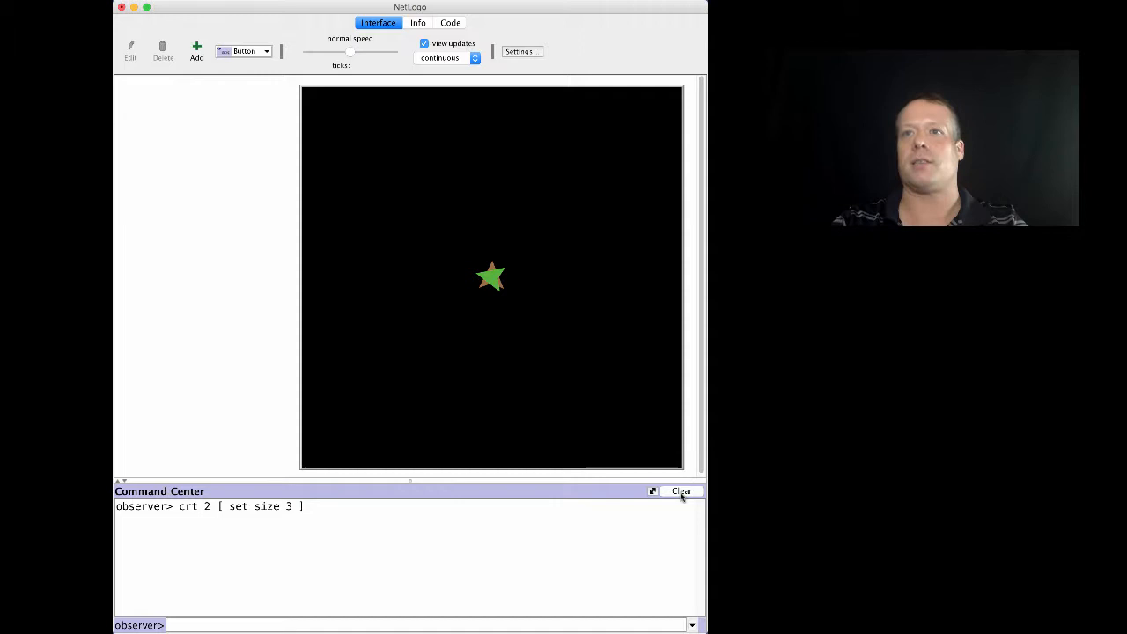
type("ask t")
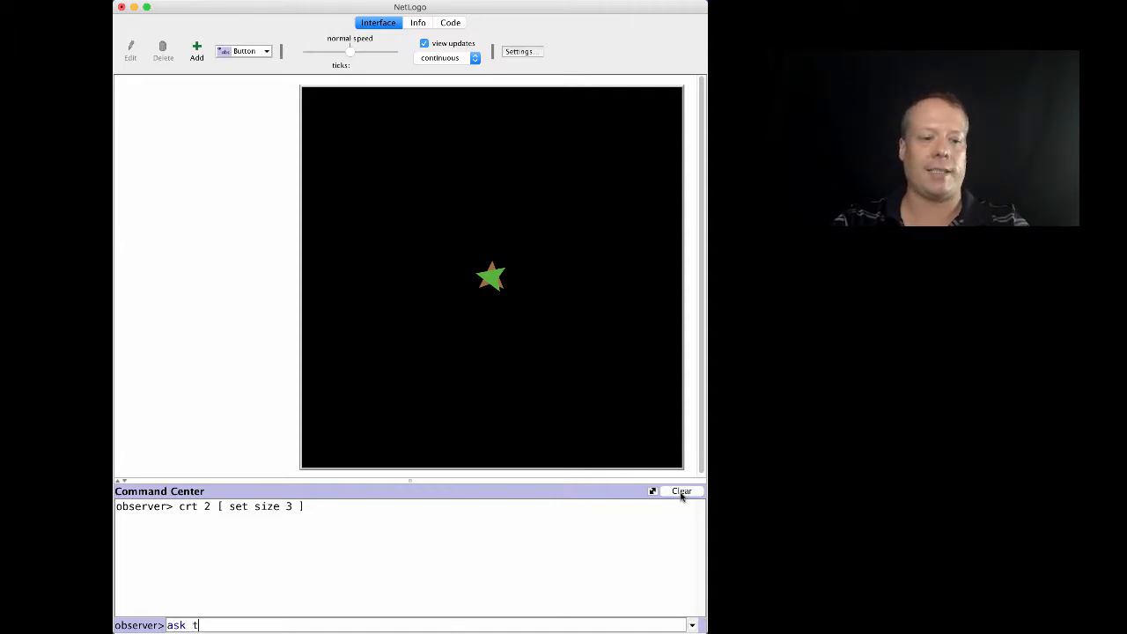
type("urtles f")
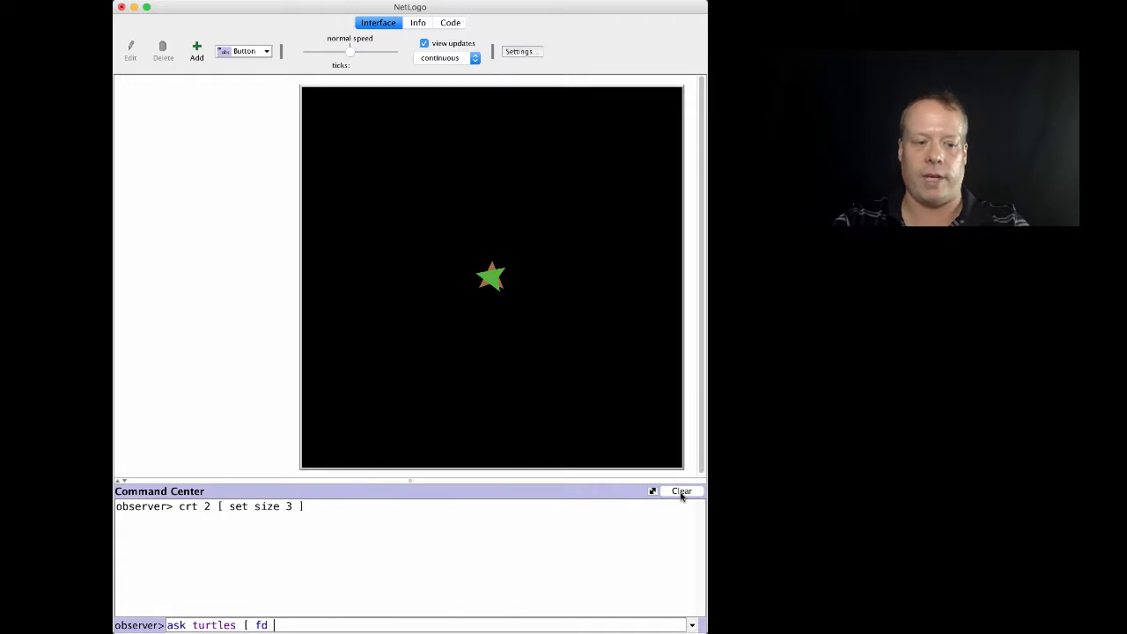
key("Return")
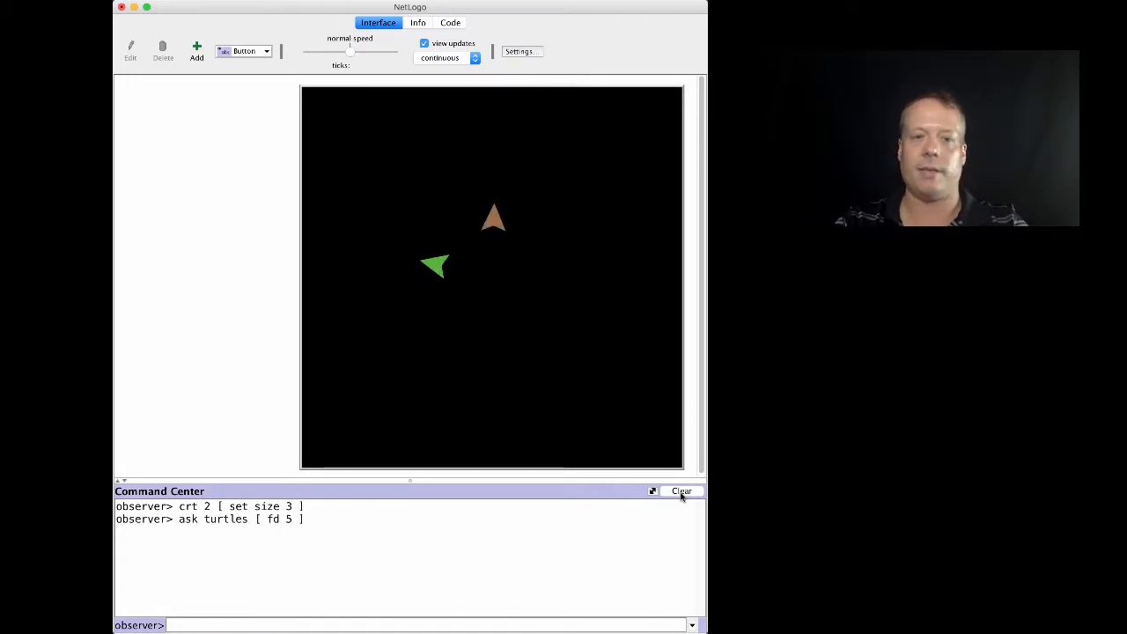
Run 'ask turtle 0 [ create-link-with turtle 1 [ tie ] ]' to tie the turtles.
type("ask tur")
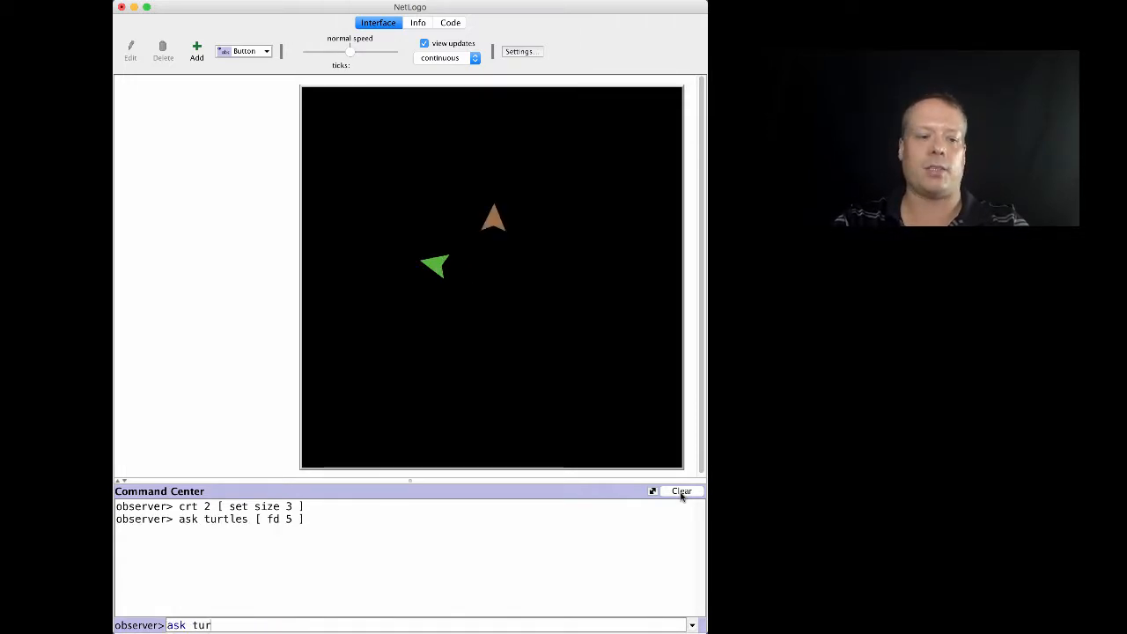
type("tle 0 [ create")
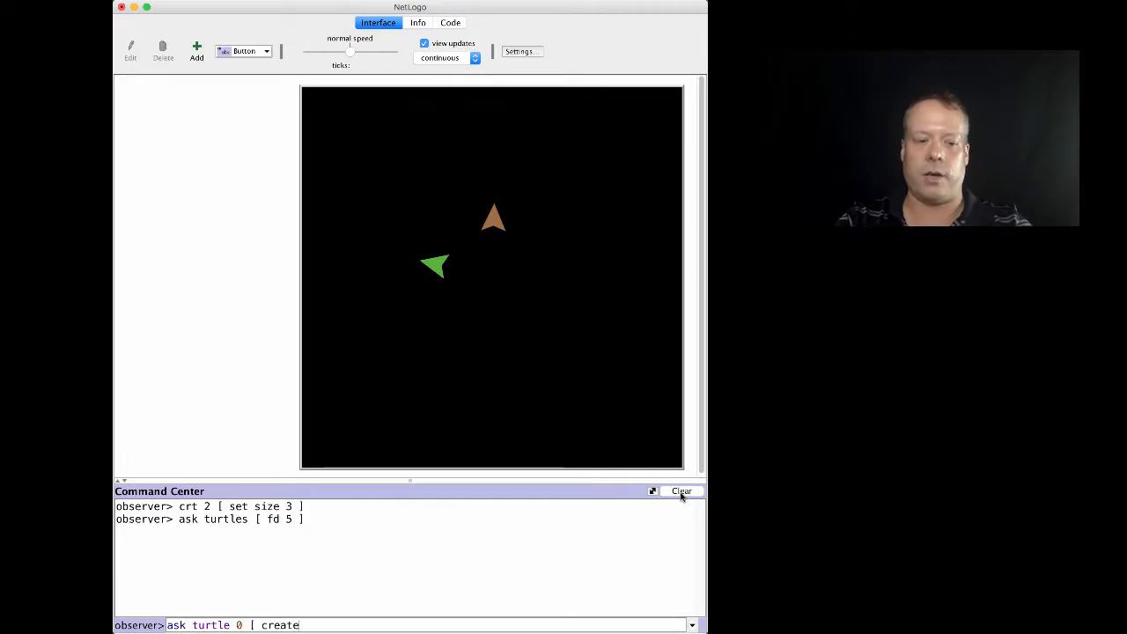
type("-link-with")
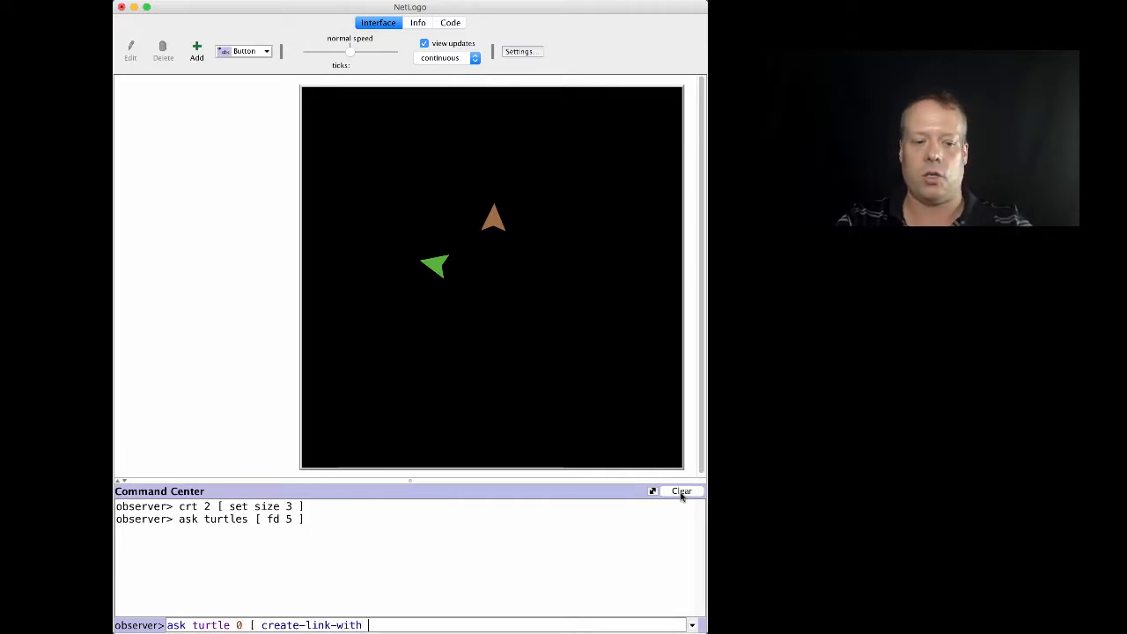
type("turtl")
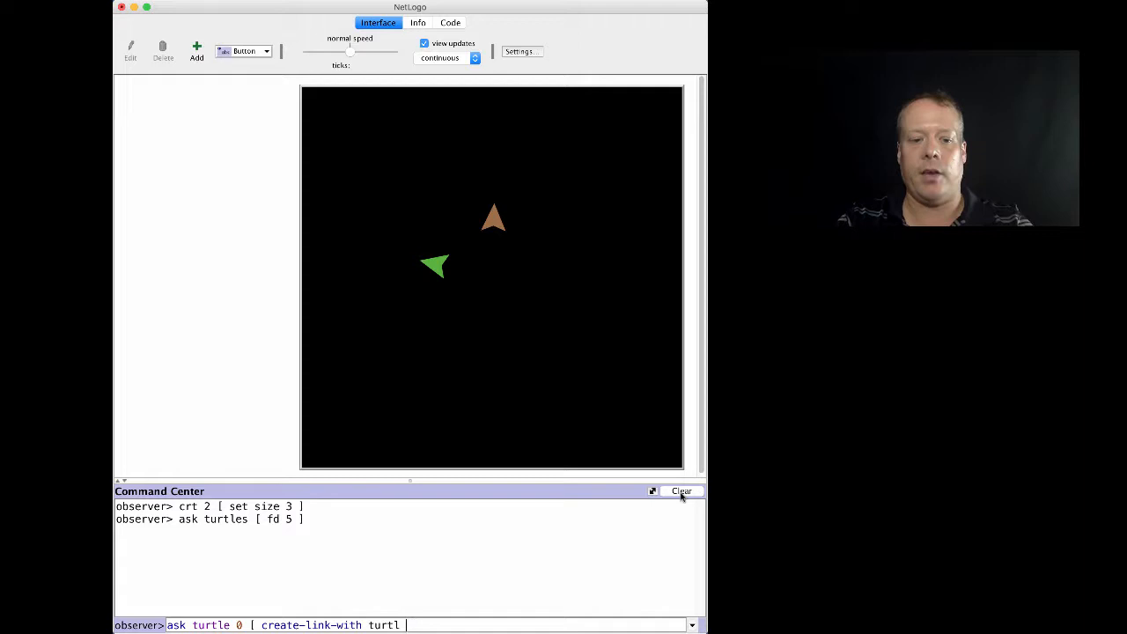
type("e 1 [")
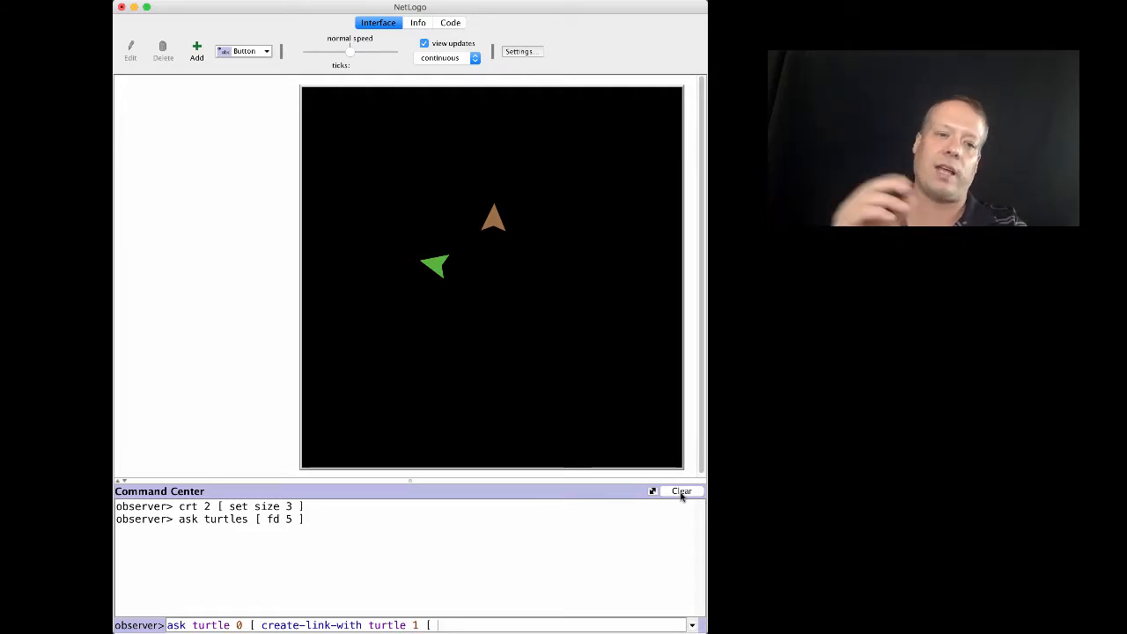
type("tie ]")
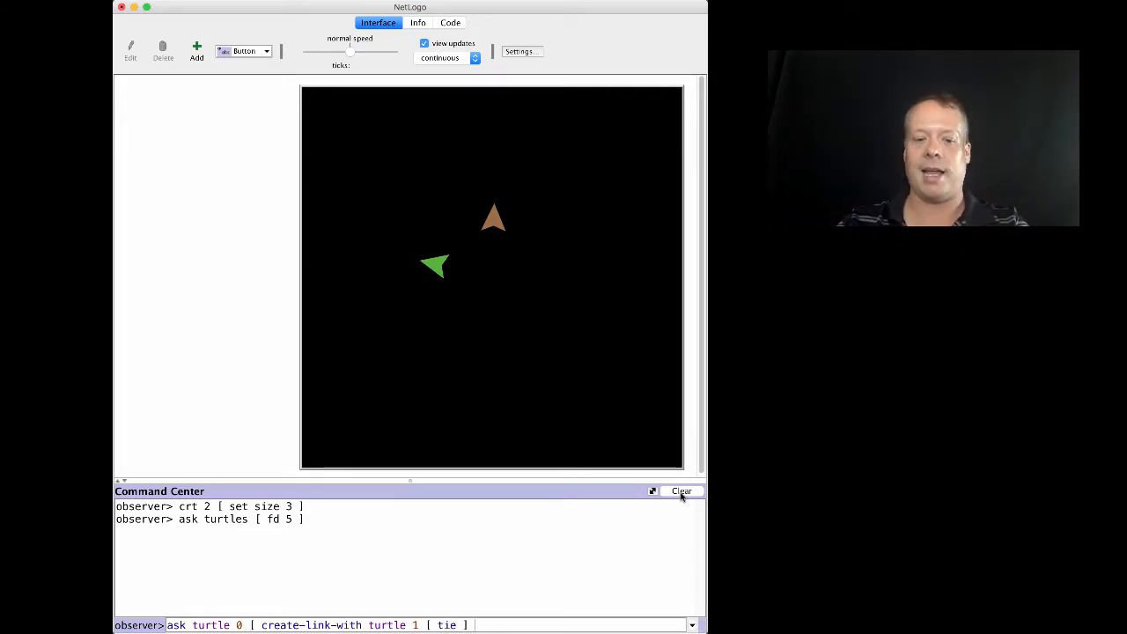
key("Return")
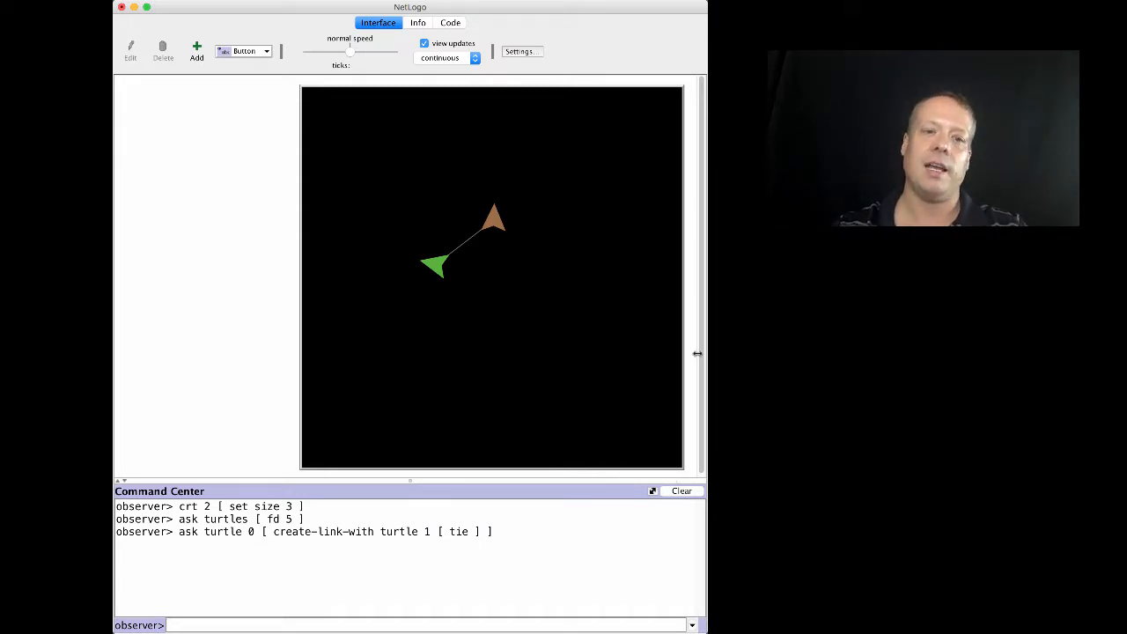
Set the link 0 1 thickness to 0.5 in its inspector.
right_click(467, 264)
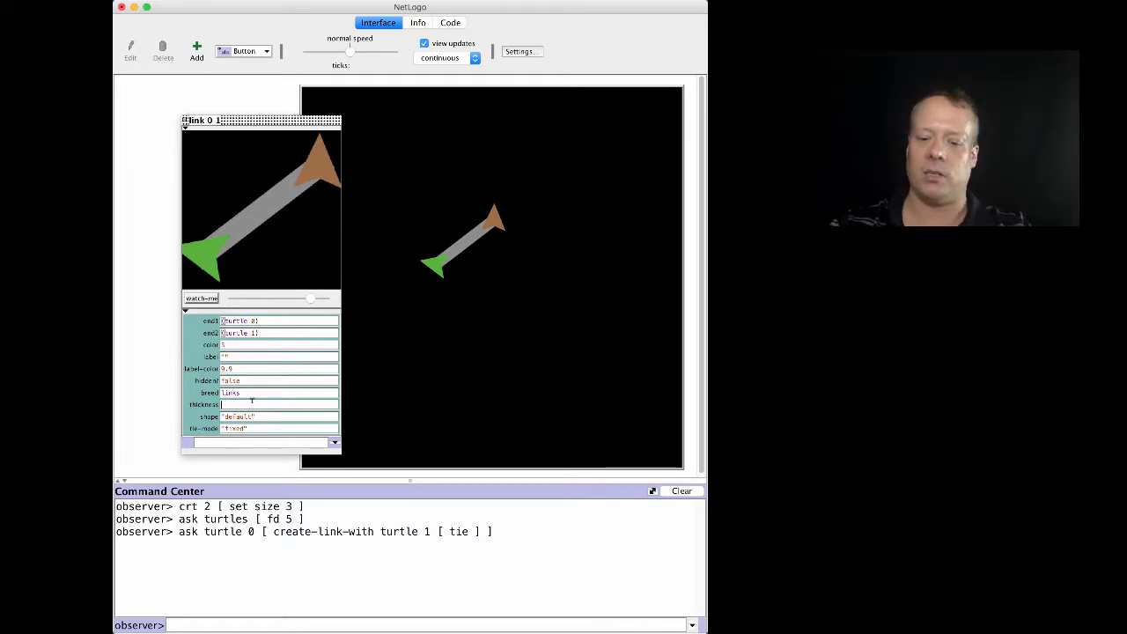
type("0.5")
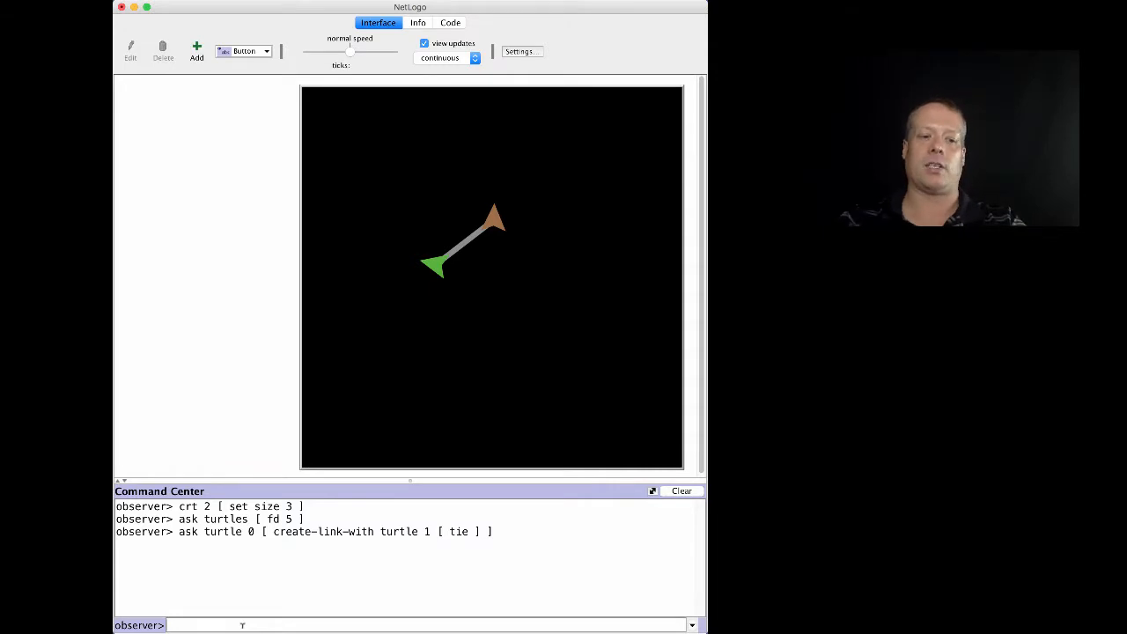
Move turtle 0 forward 5 steps with 'ask turtle 0 [ fd 5 ]', dragging its tied partner.
type("ask turtle")
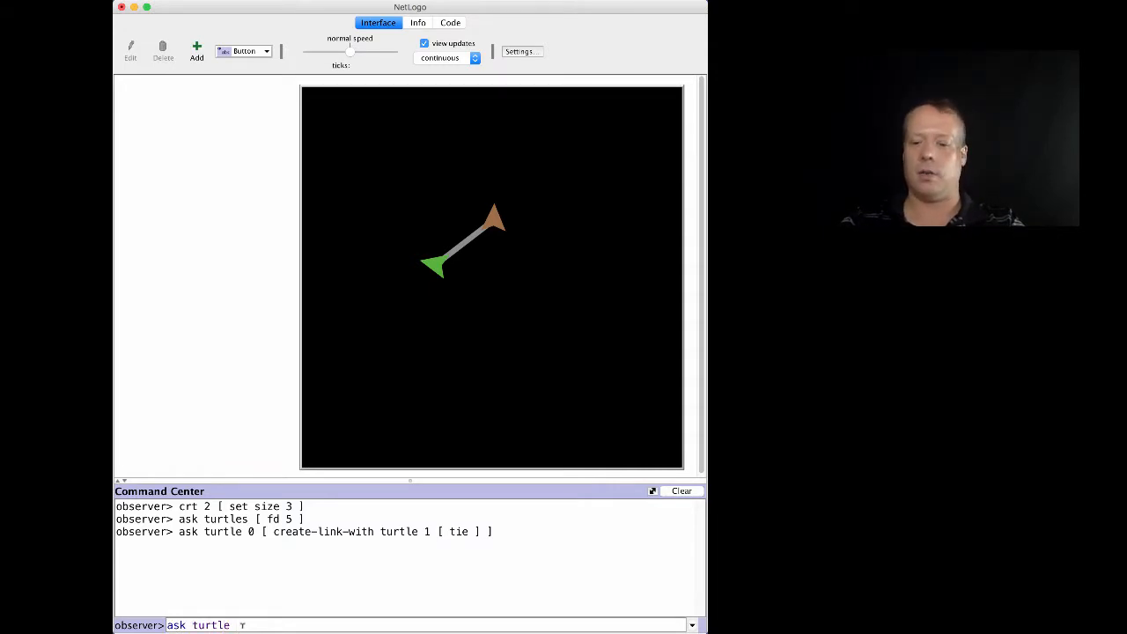
type("0 [ fd 5 ]")
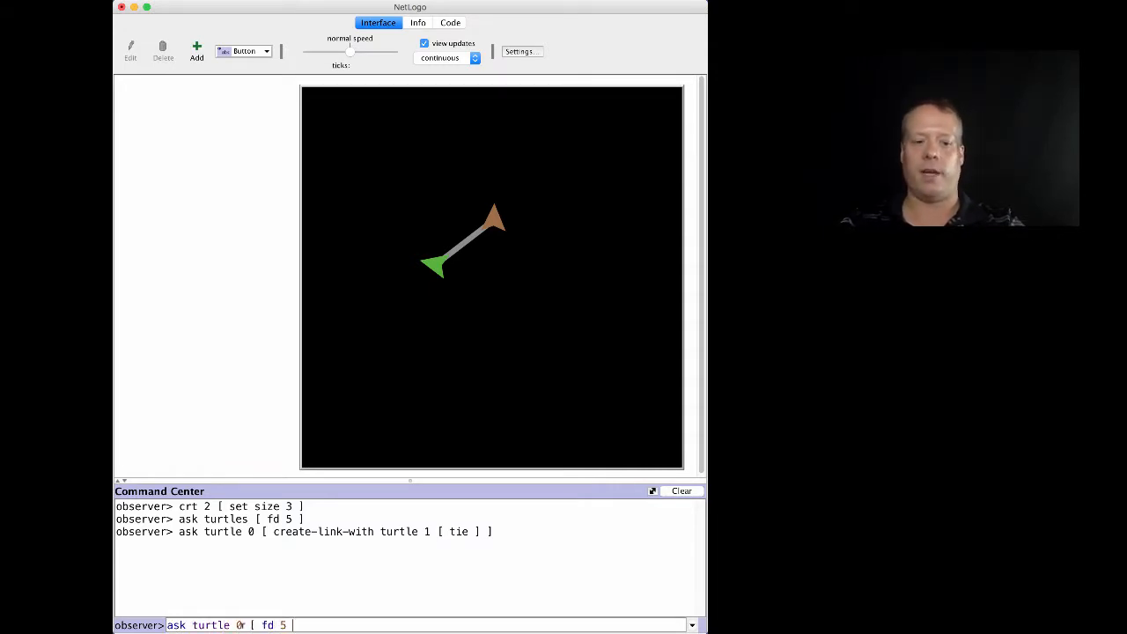
key("Return")
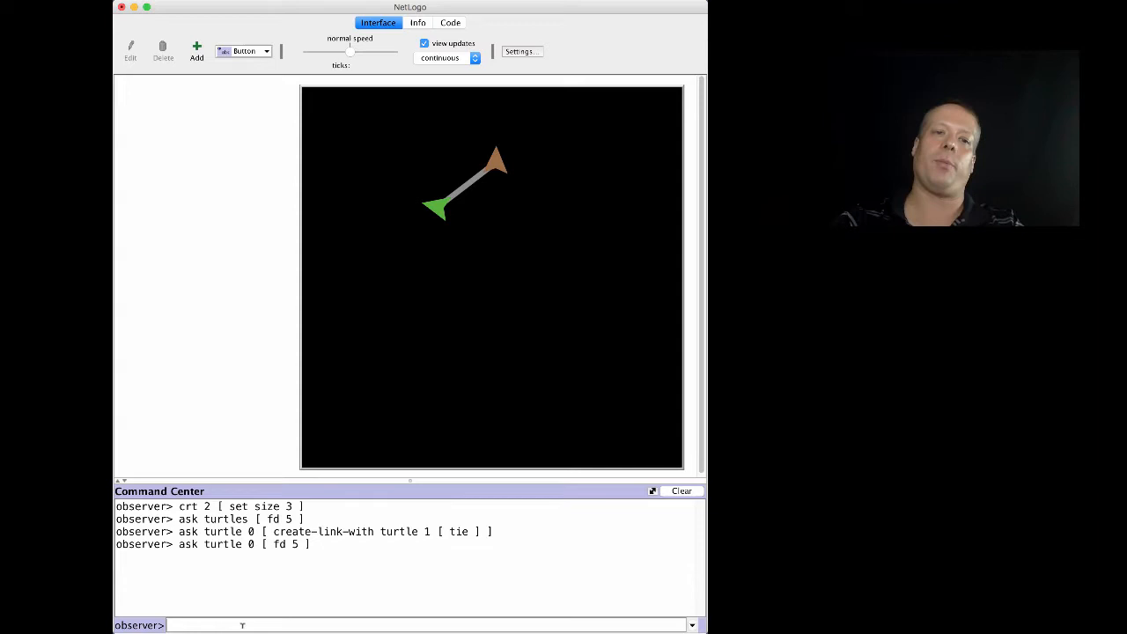
Move turtle 1 forward 5 steps so the tied pair travels together again.
type("ask turtle 0 [ fd 5 ]")
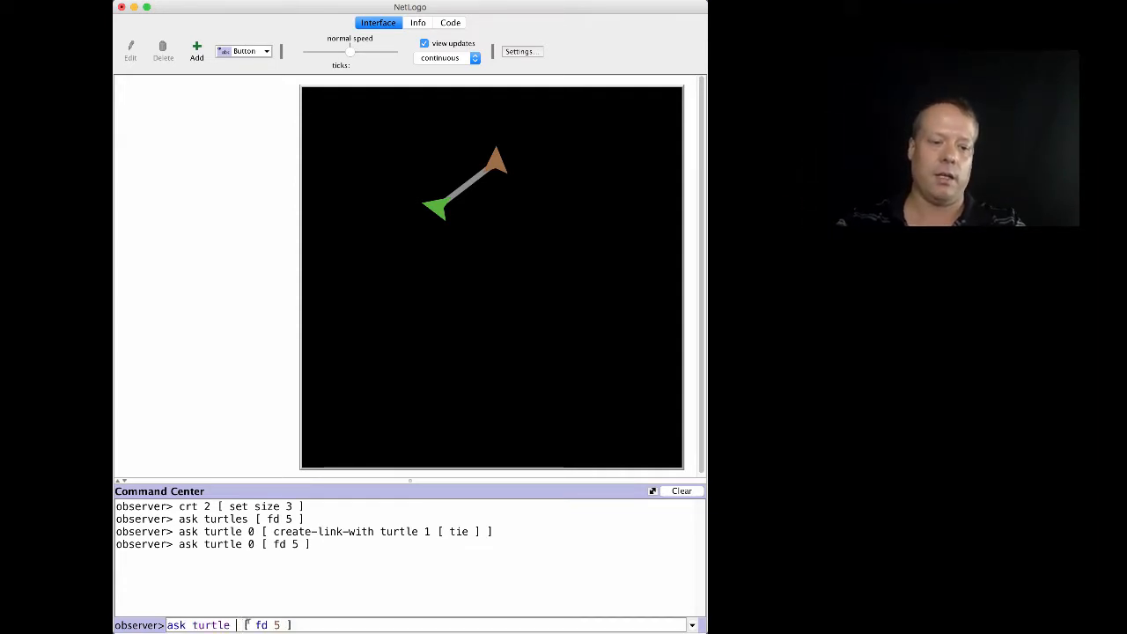
type("1")
key("Return")
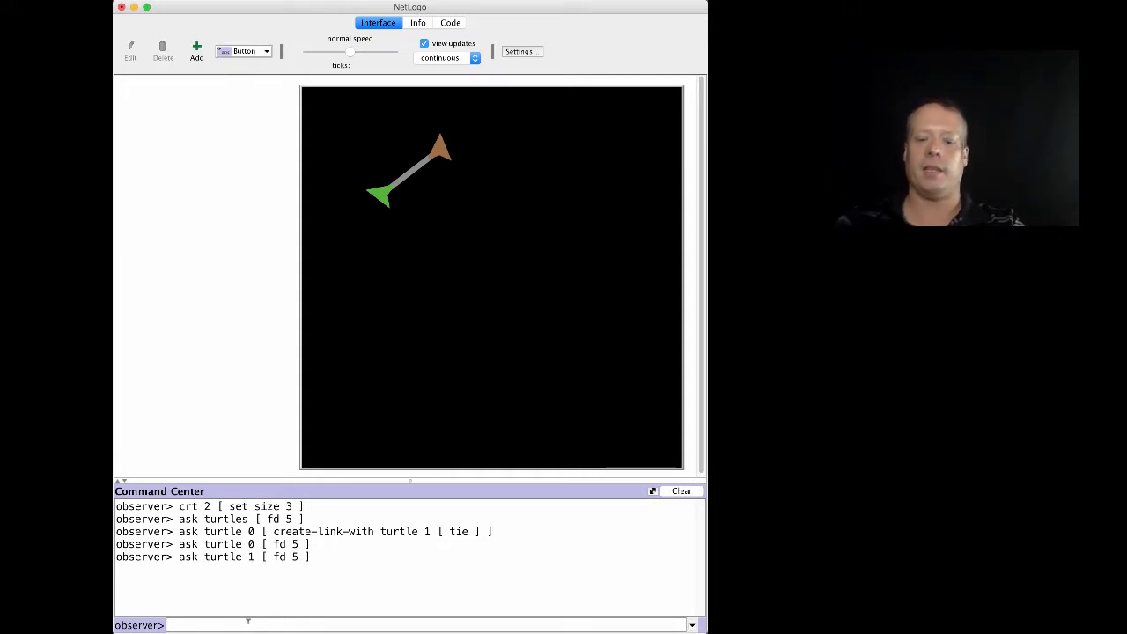
type("ask turtles [")
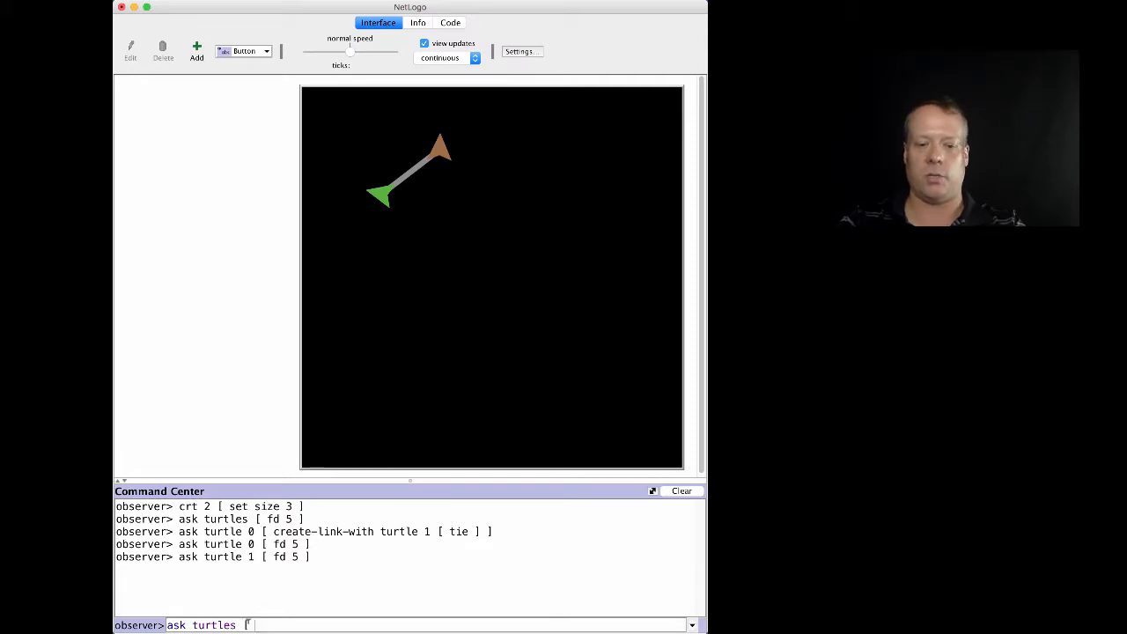
Put both turtles' pens down, then run 'ask turtle 0 [ bk 5 rt 90 fd 5 ]'.
key("Return")
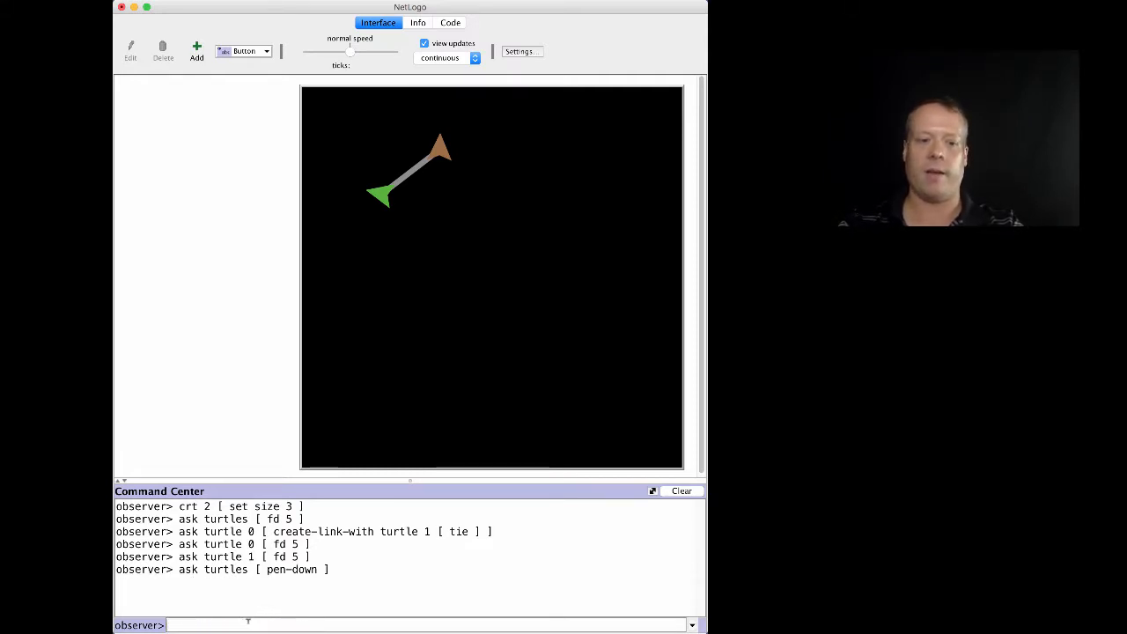
type("ask turtle")
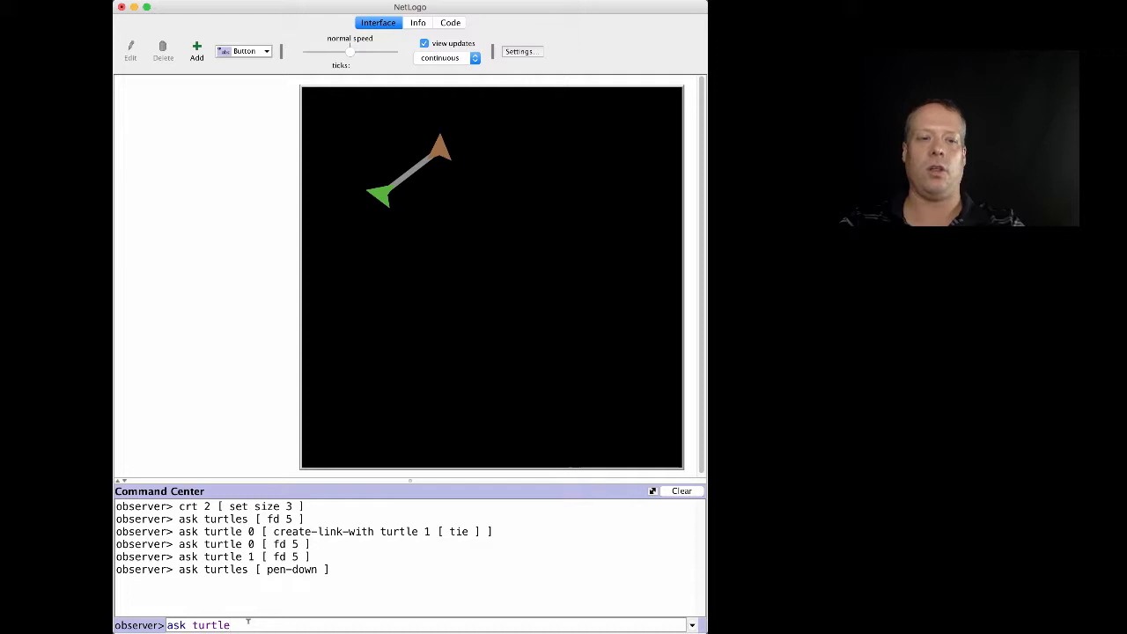
type("0")
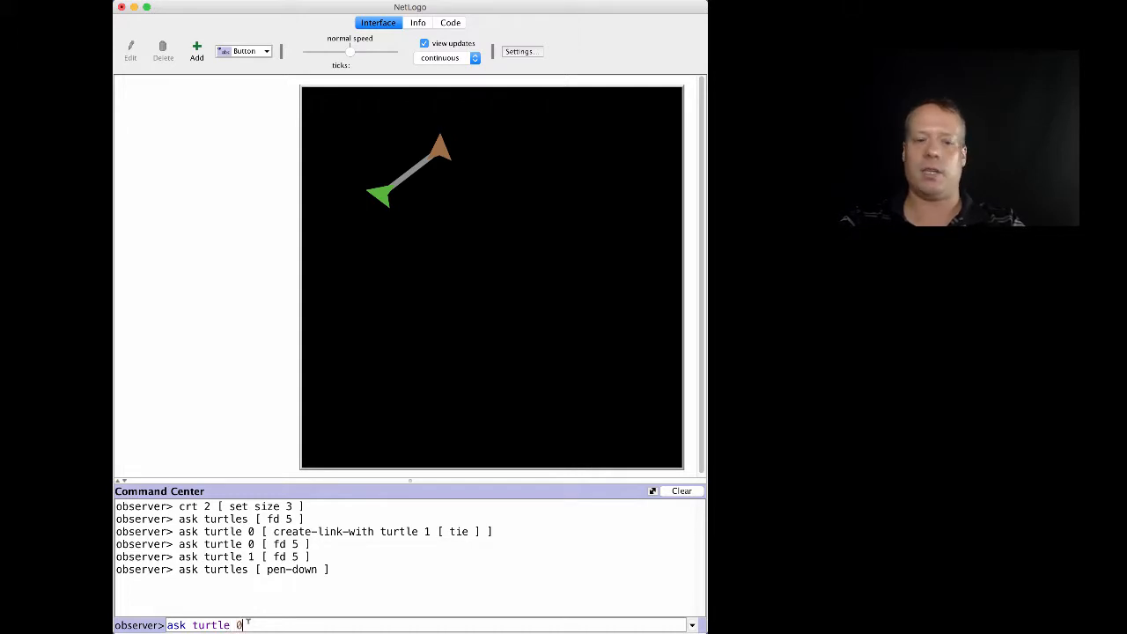
type("[ bk")
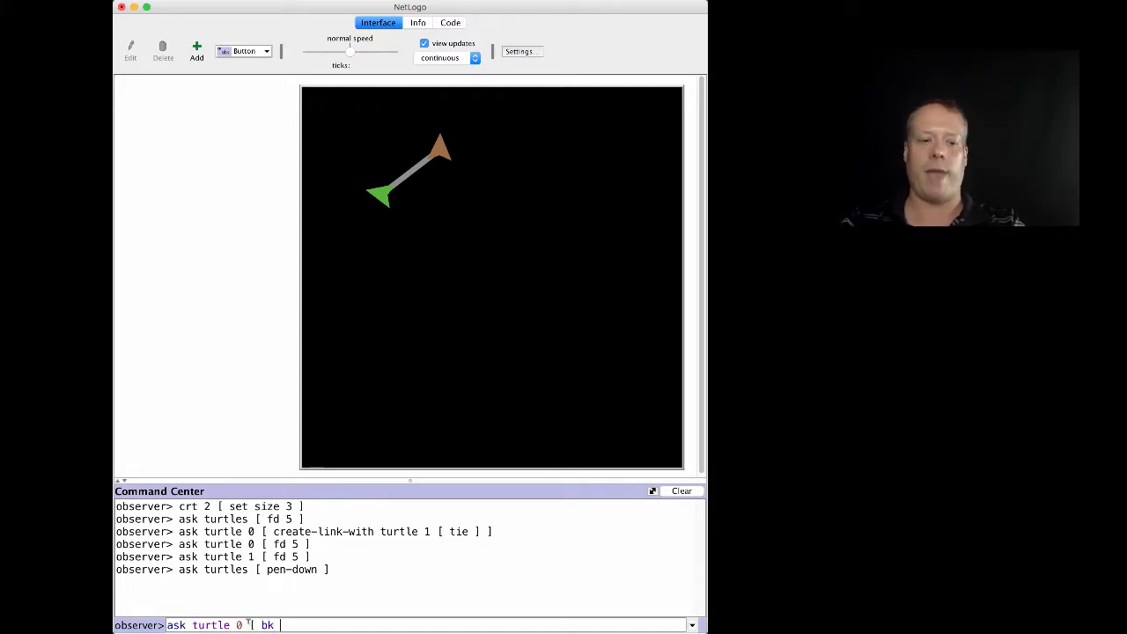
type("5")
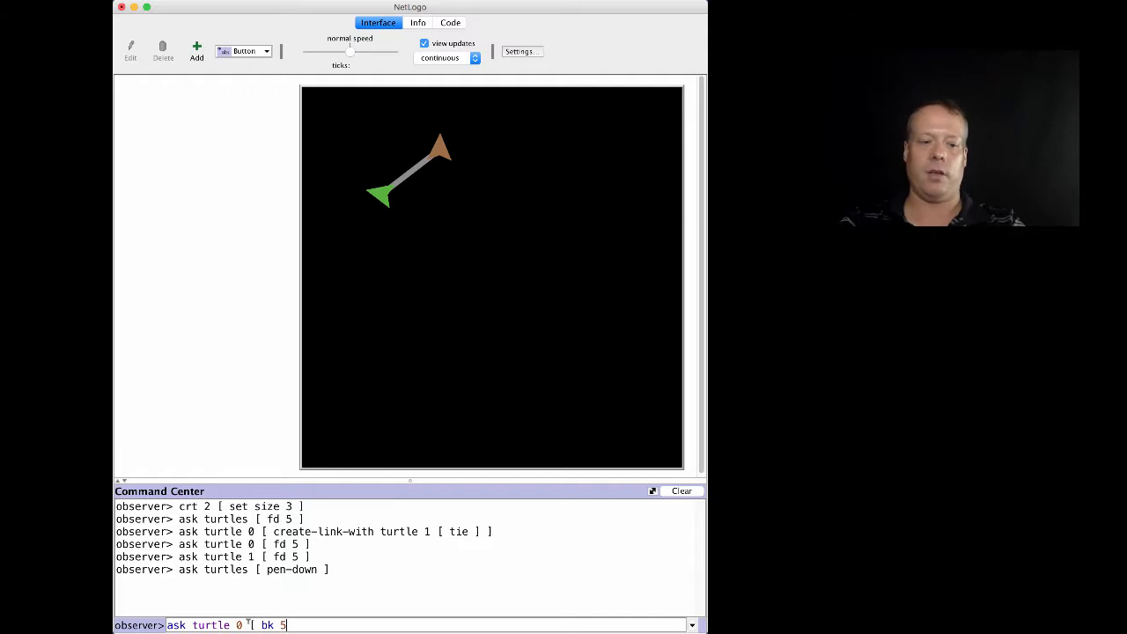
type("rt")
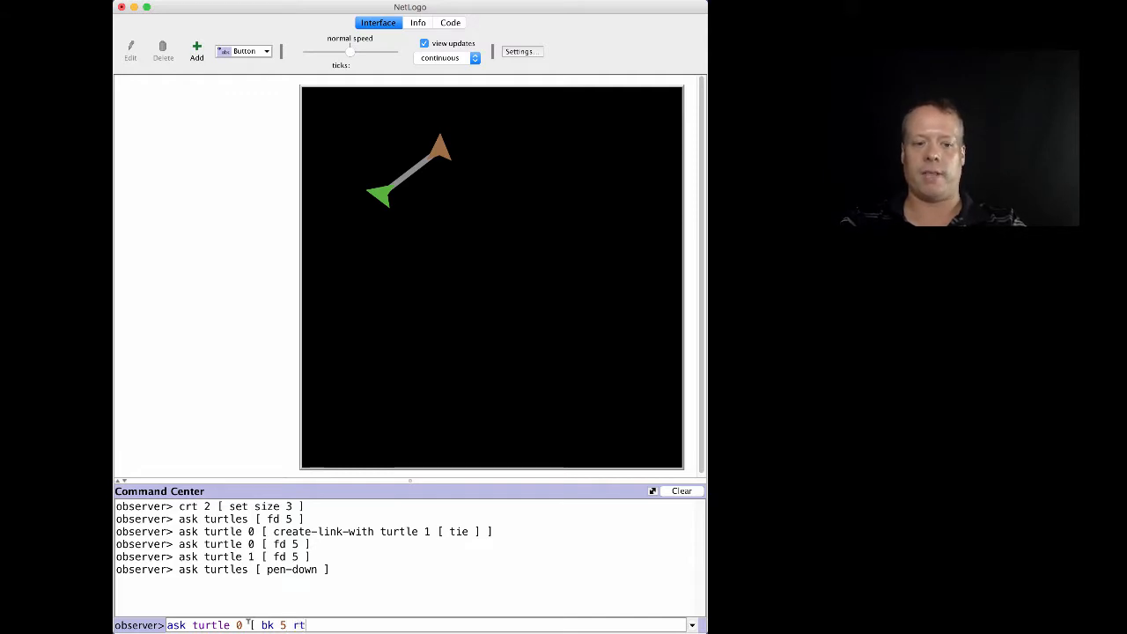
type("90 fd")
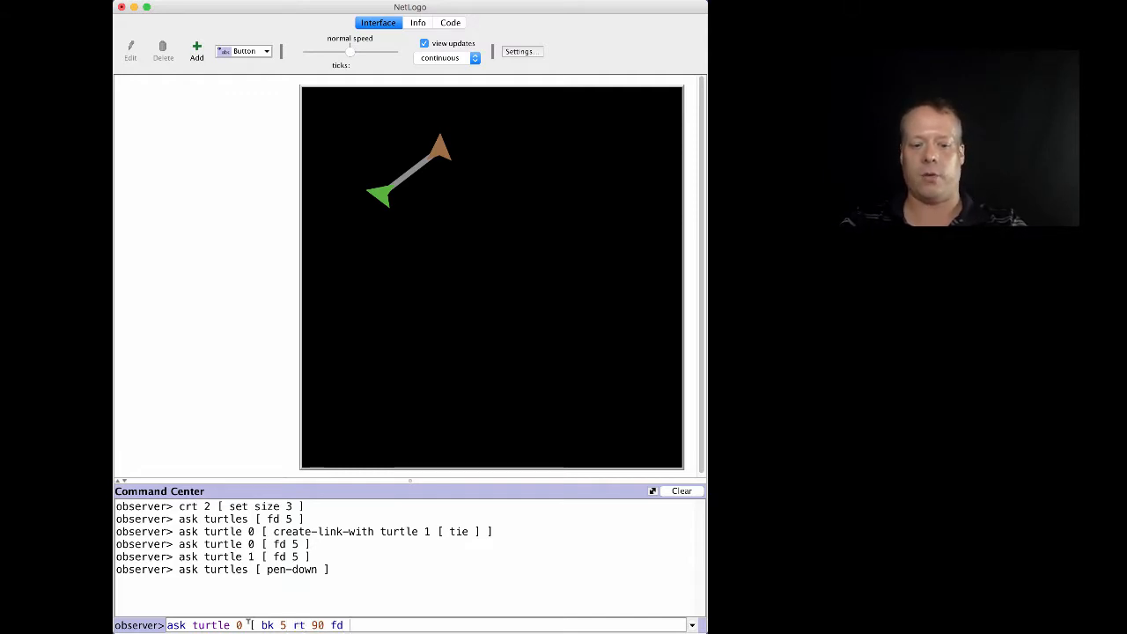
type("5 ]")
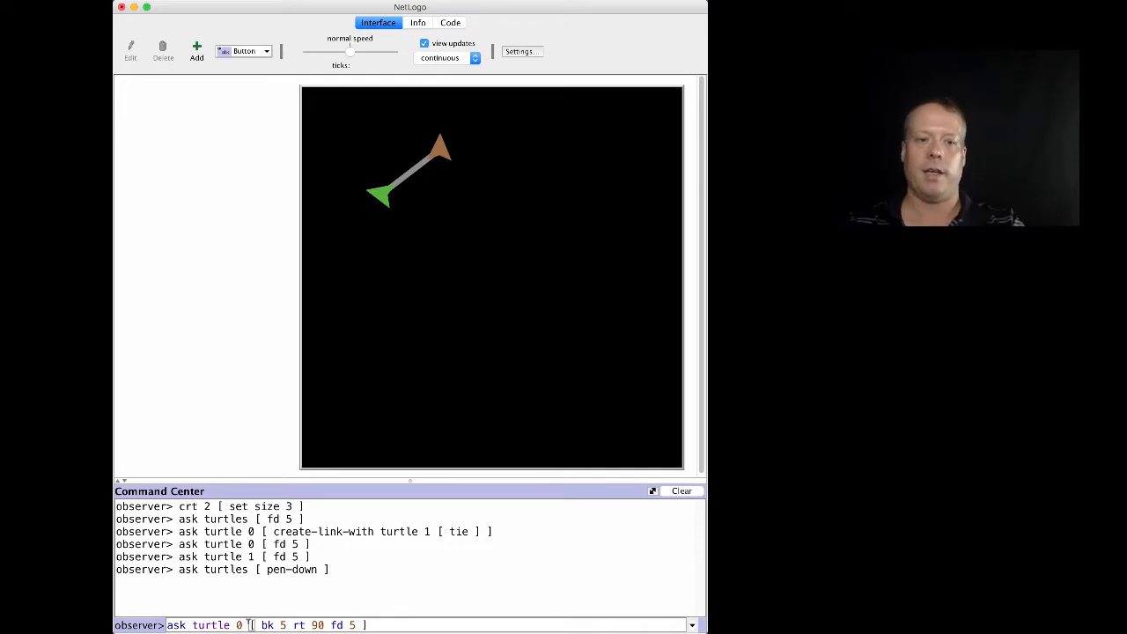
key("Return")
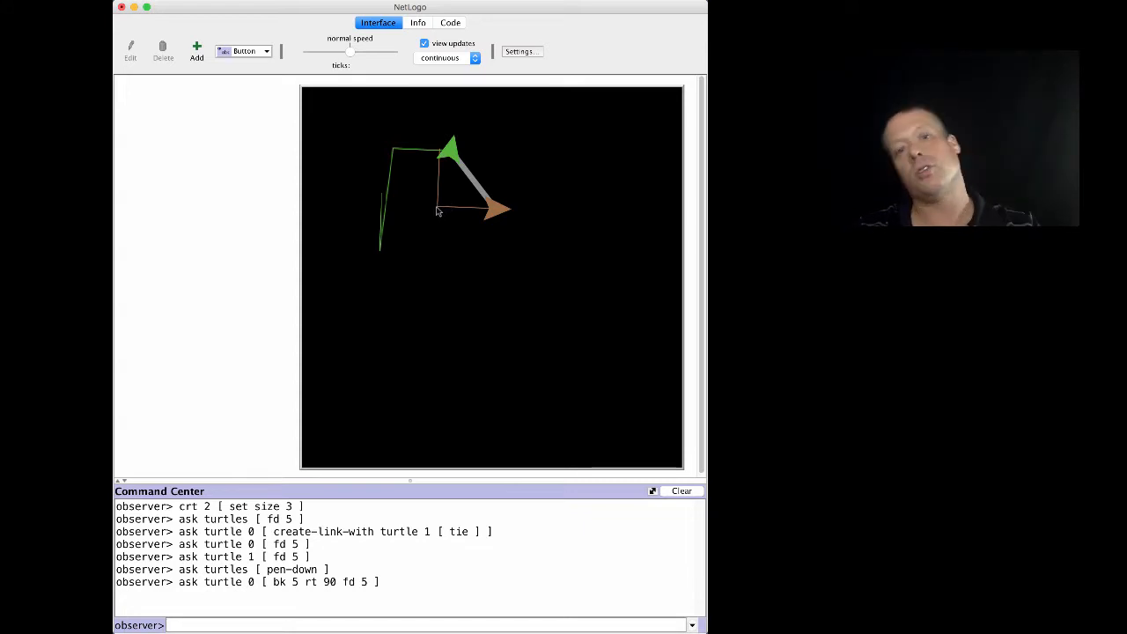
mouse_move(520, 212)
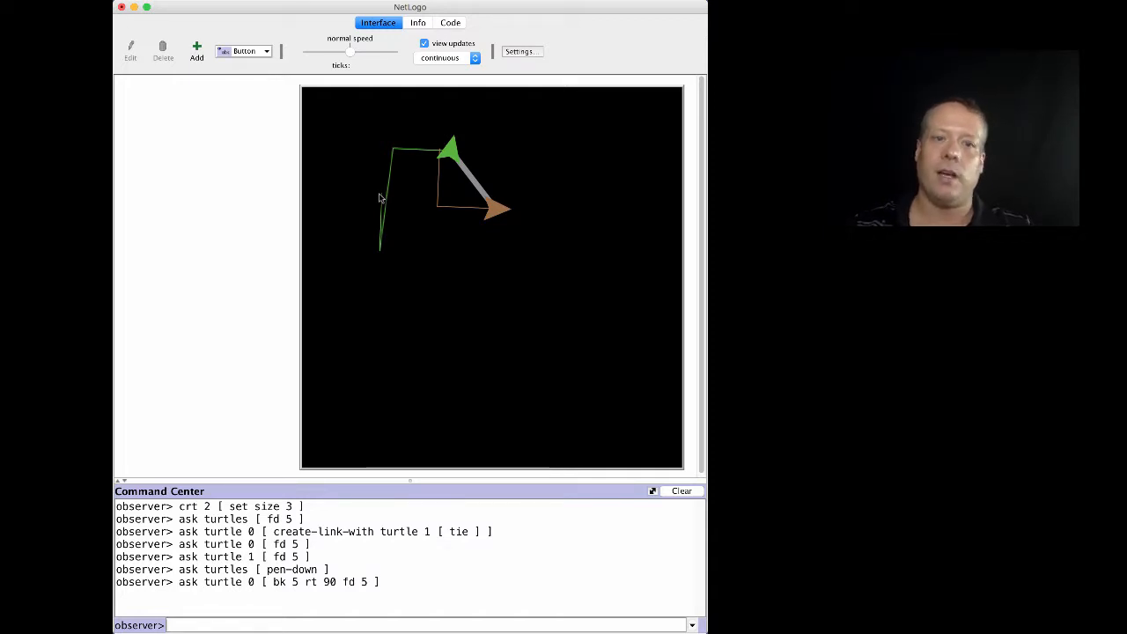
mouse_move(380, 256)
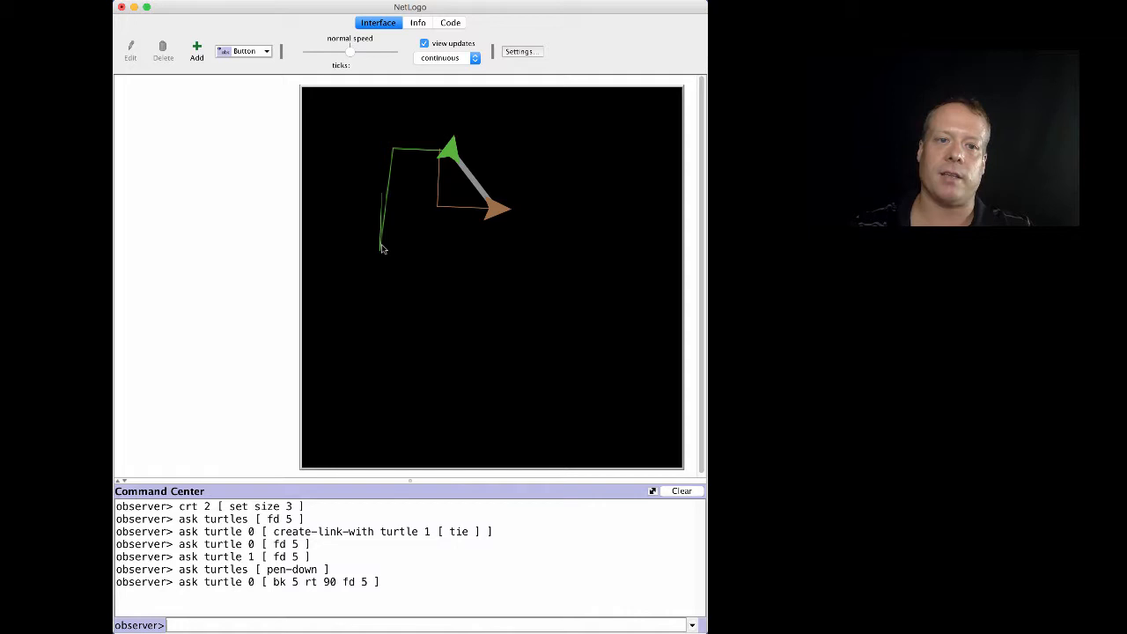
mouse_move(383, 209)
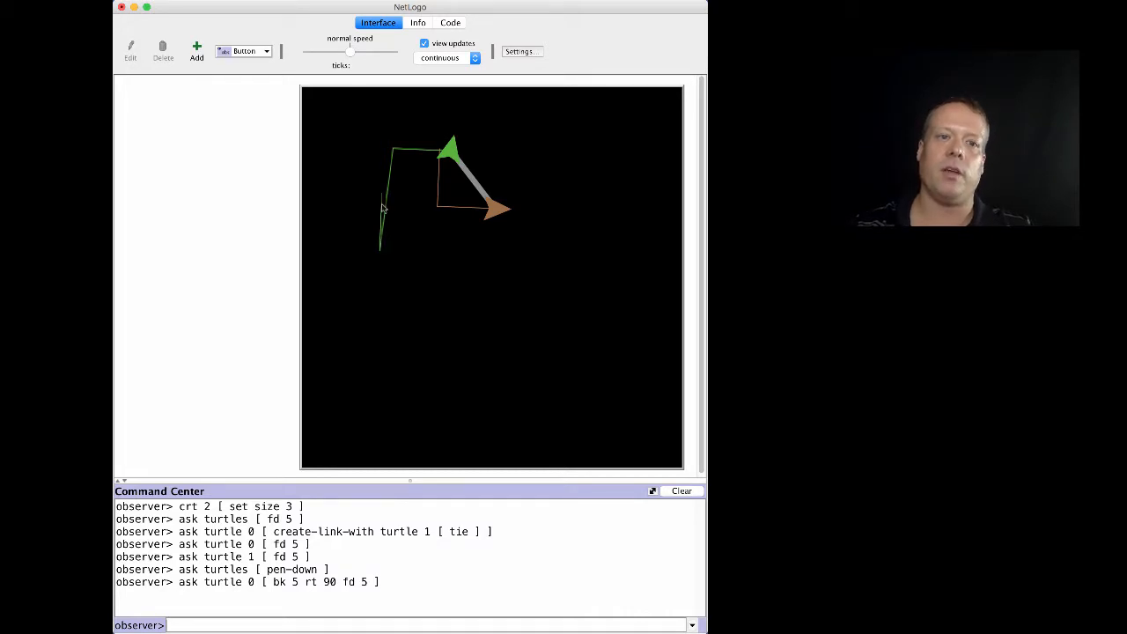
mouse_move(395, 148)
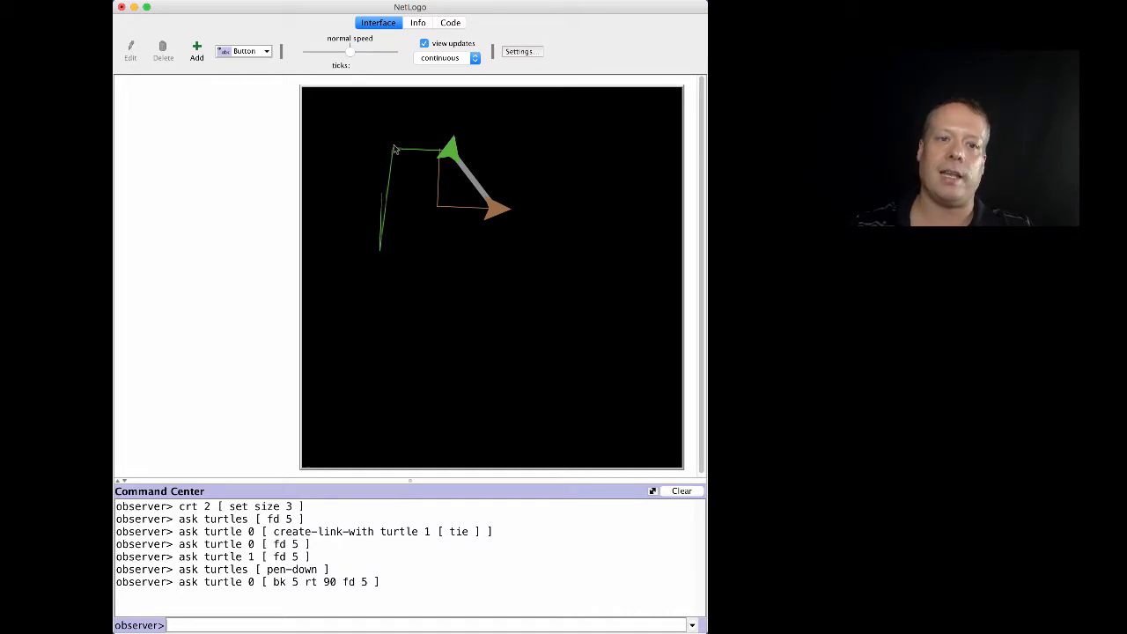